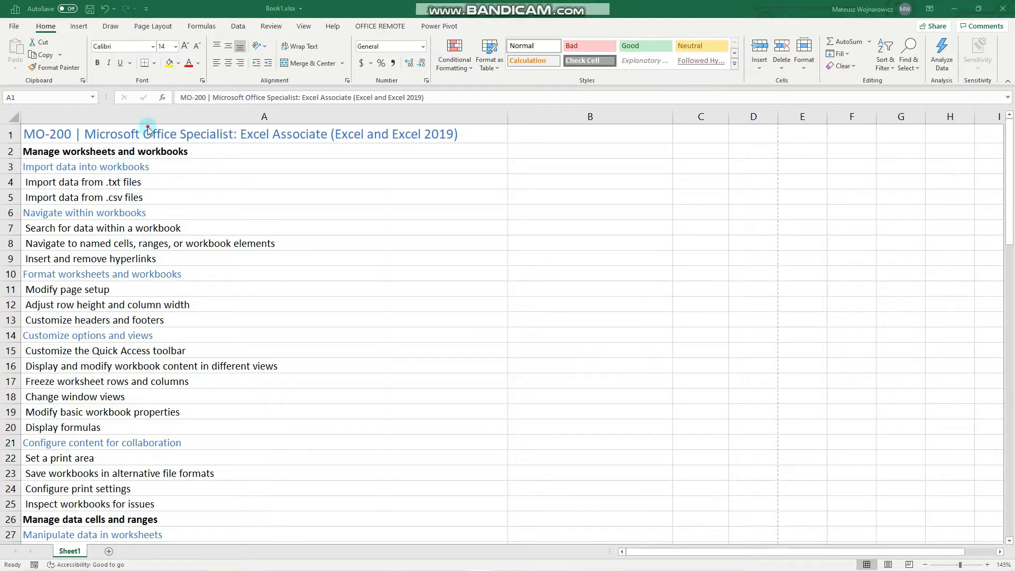
Insert a headerless one-cell table at E43, creating a default Column1 header.
scroll("down", 3)
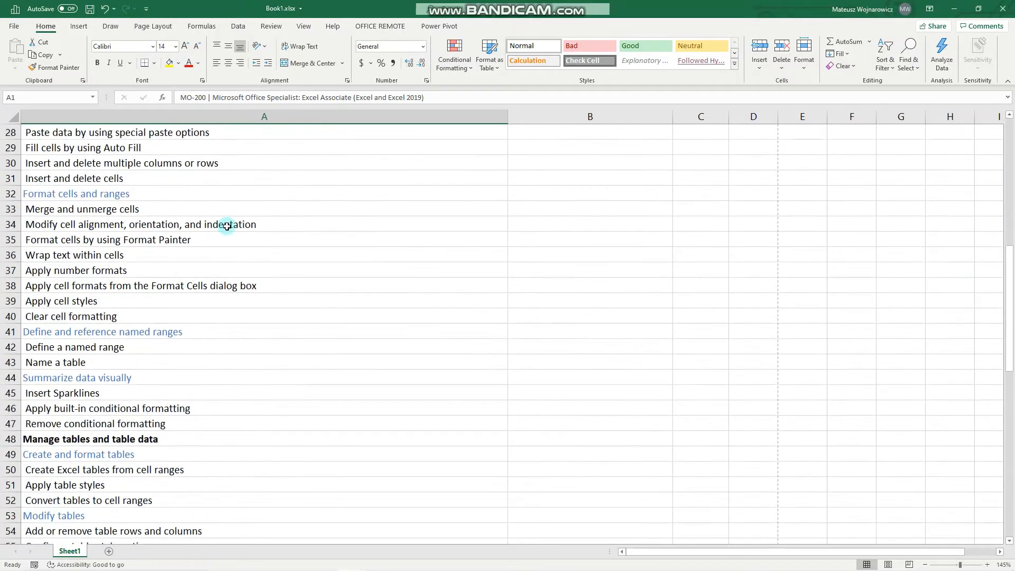
scroll("down", 3)
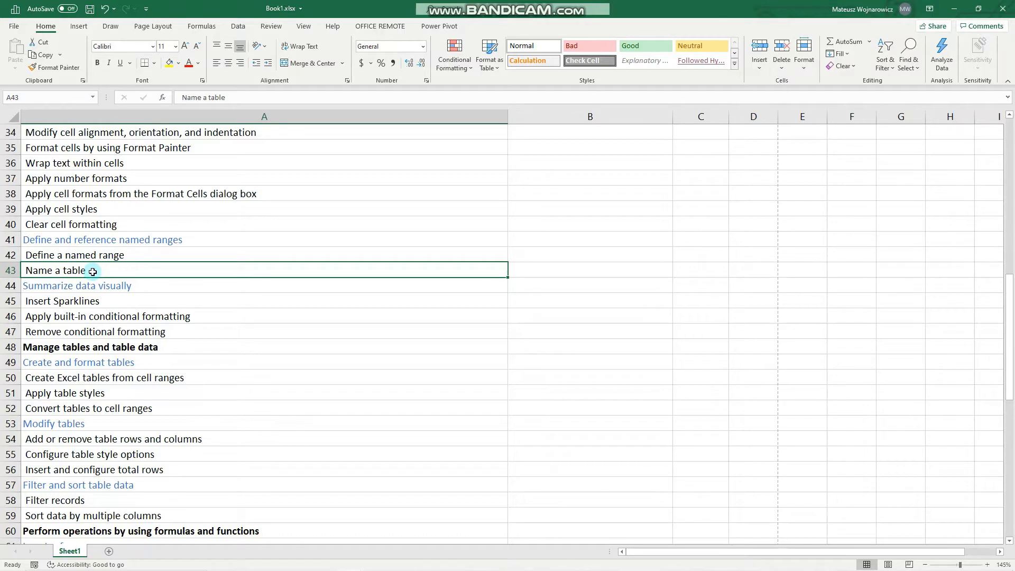
mouse_move(69, 277)
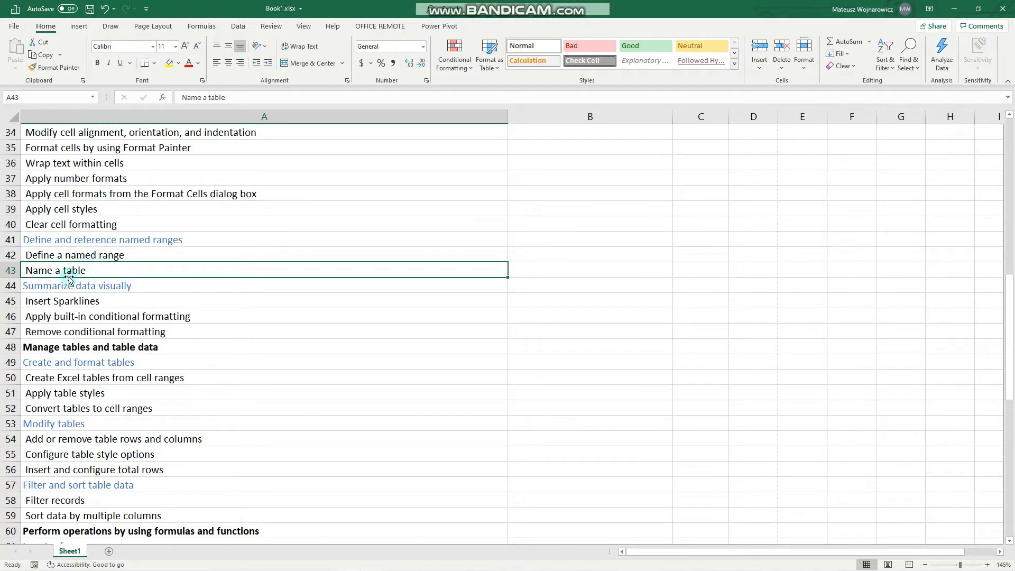
mouse_move(785, 266)
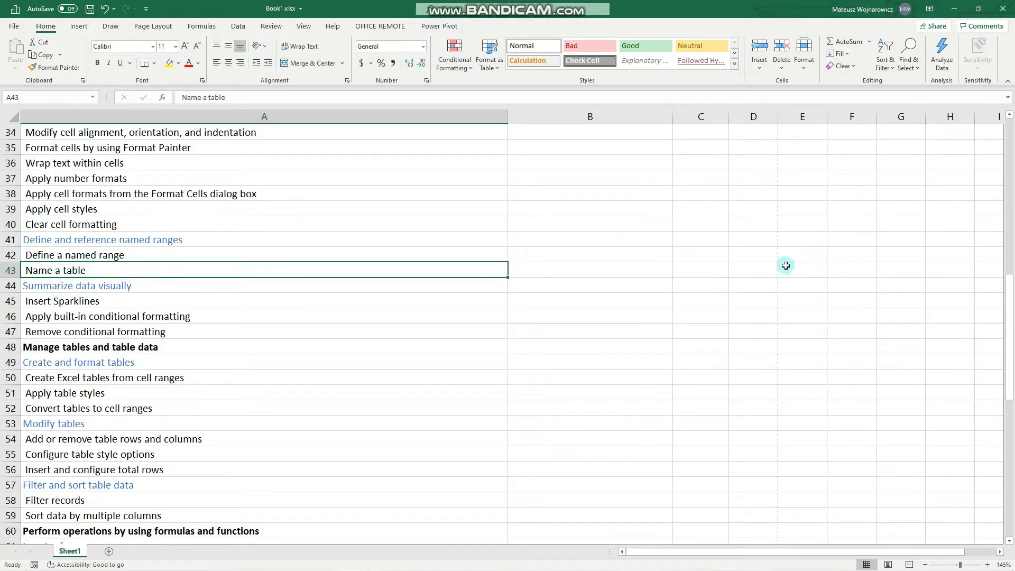
left_click(801, 269)
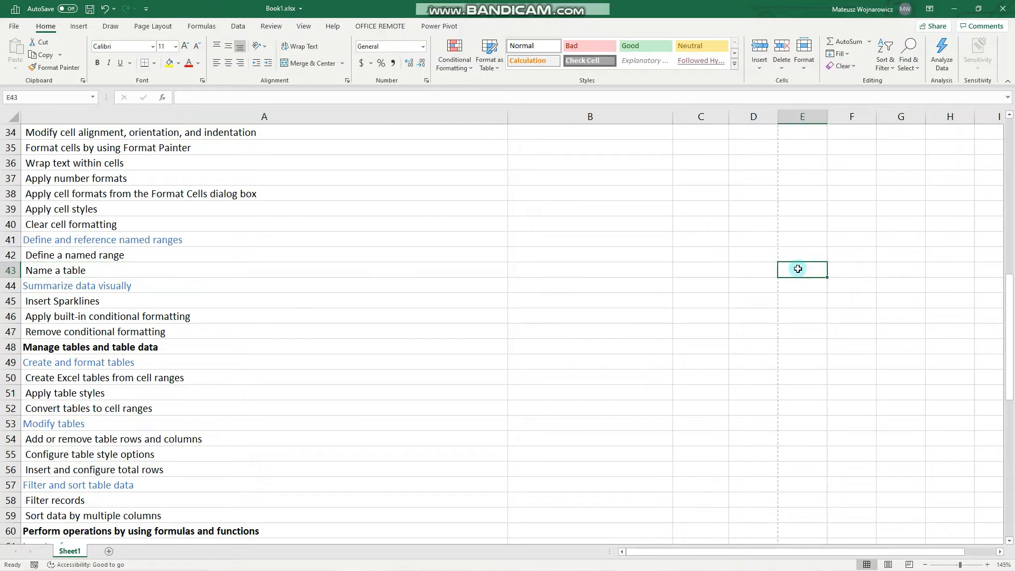
mouse_move(787, 272)
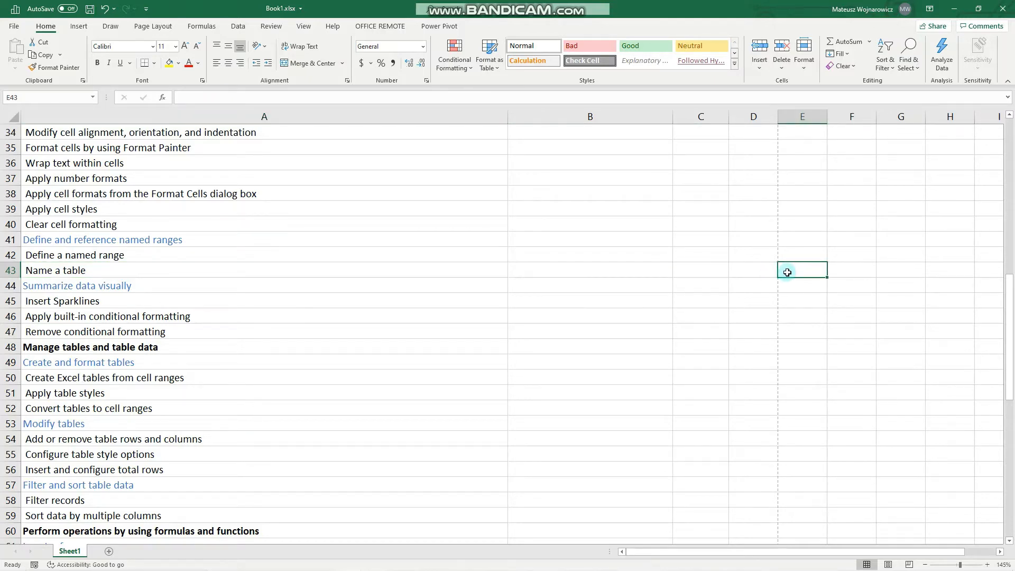
left_click(78, 26)
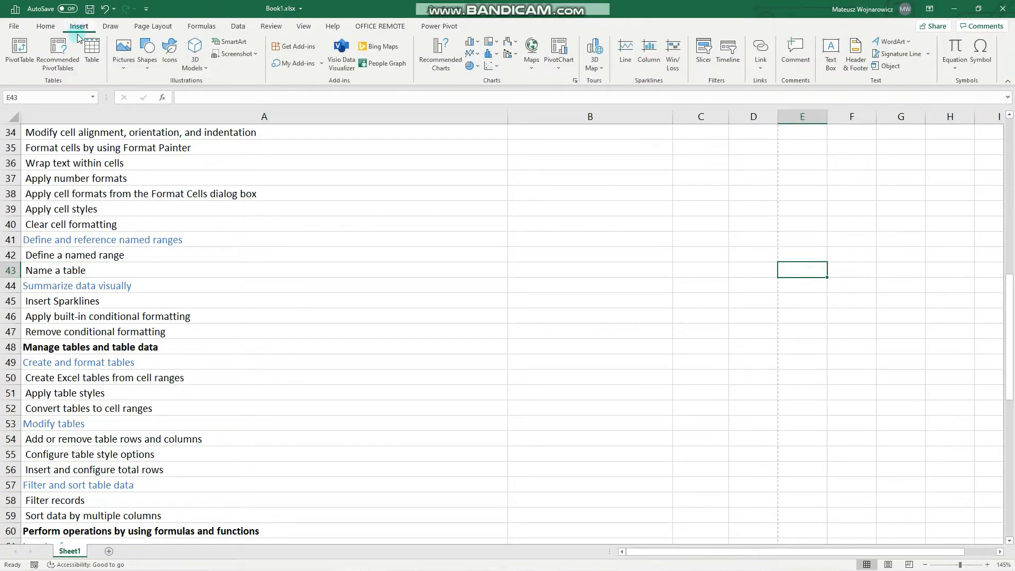
left_click(92, 53)
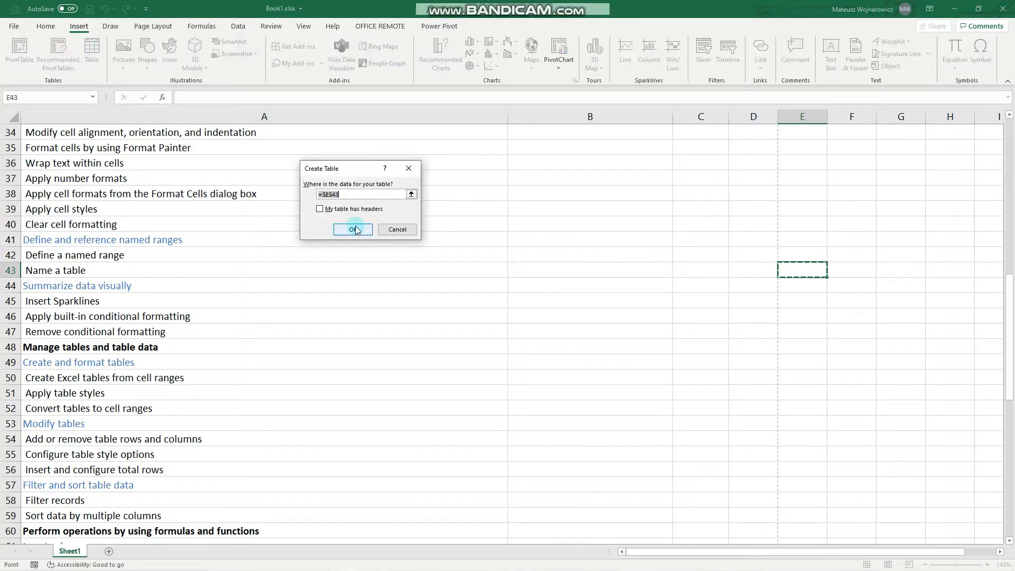
left_click(353, 229)
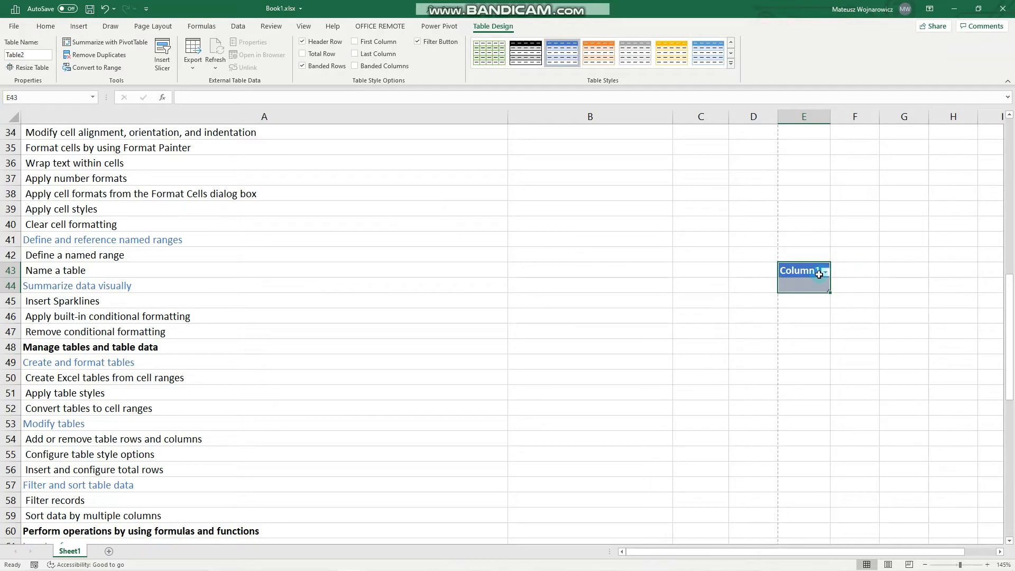
mouse_move(798, 281)
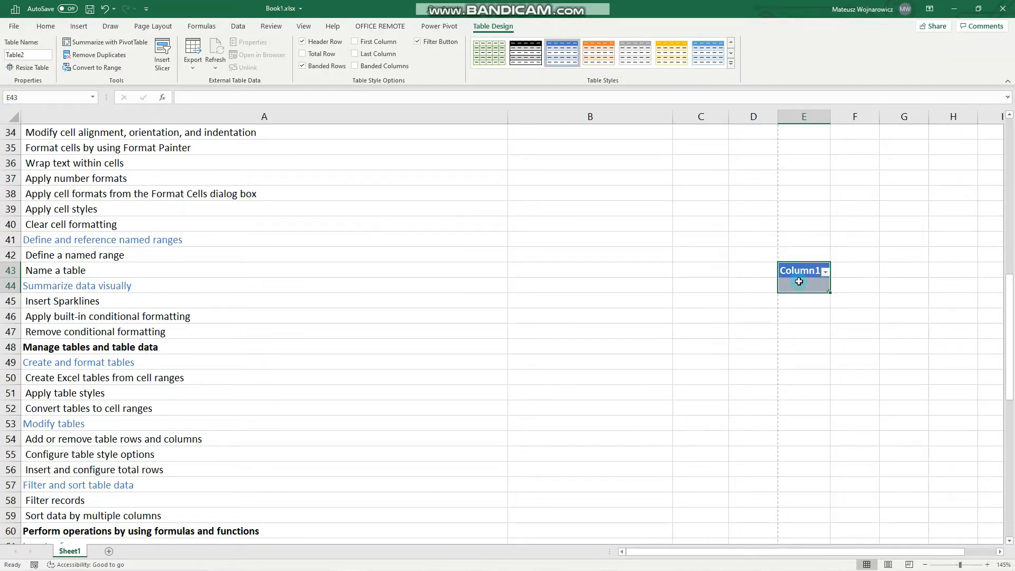
Change the table name from Table2 to Table_Two and apply it.
left_click(803, 285)
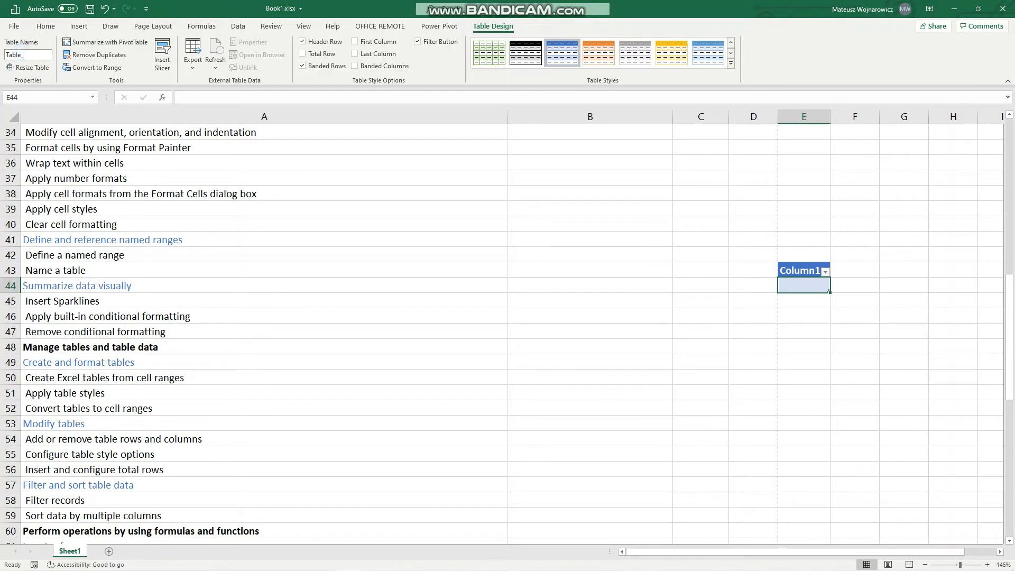
type("TableTwo")
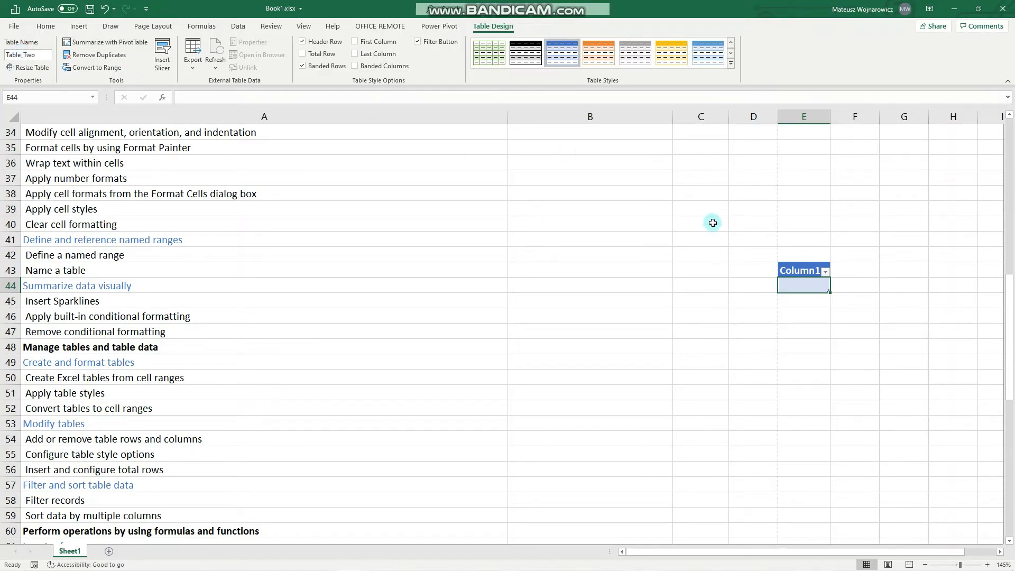
left_click(27, 55)
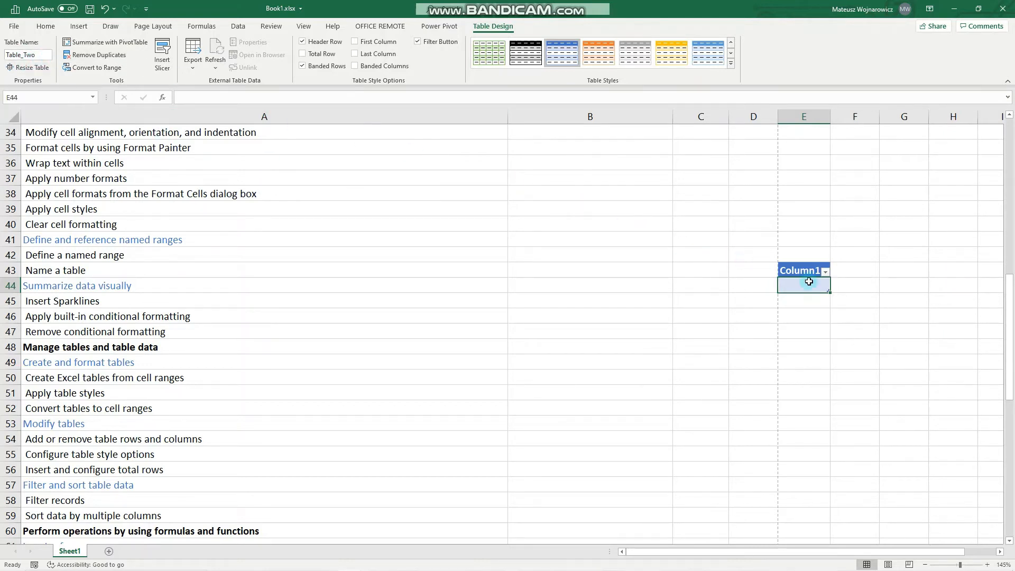
mouse_move(86, 349)
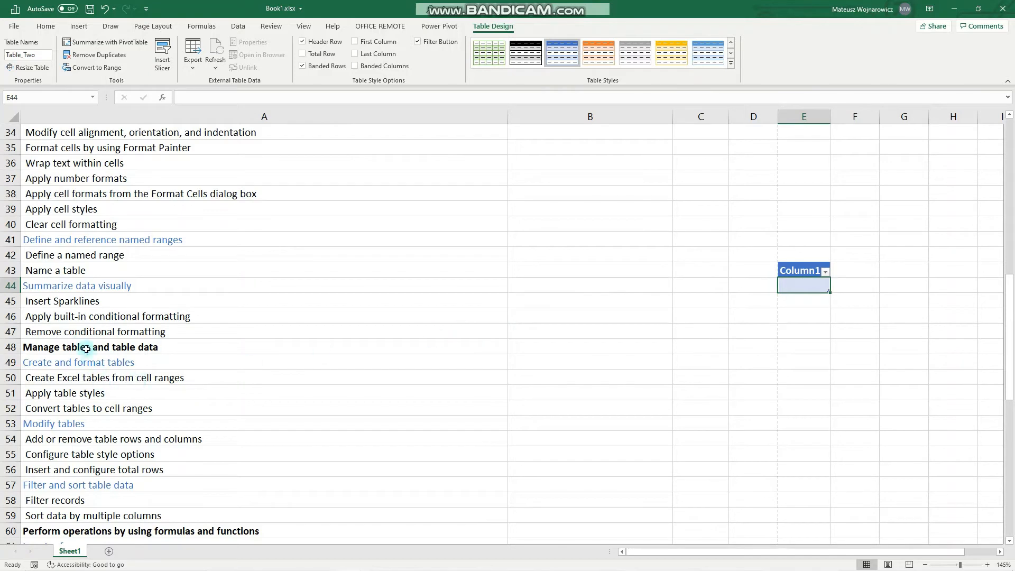
Select cells B41:B46 and define them with the name Range.
left_click(84, 254)
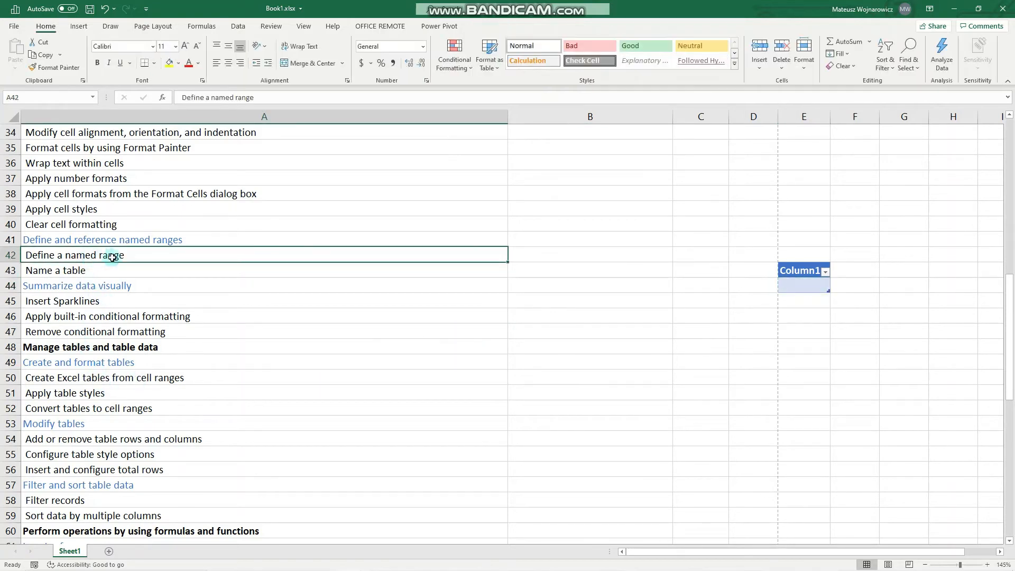
mouse_move(282, 296)
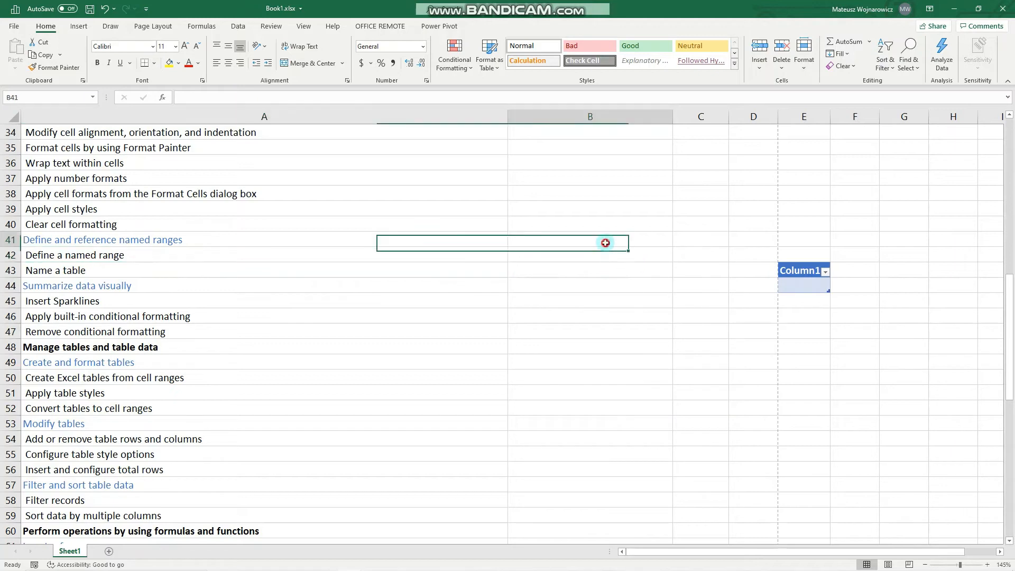
left_click_drag(605, 243, 611, 317)
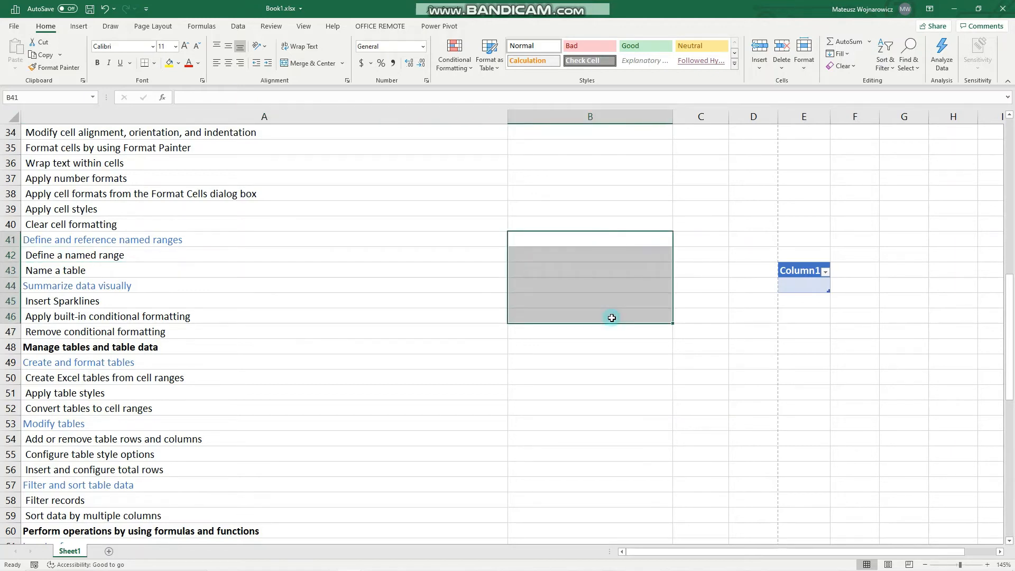
mouse_move(558, 286)
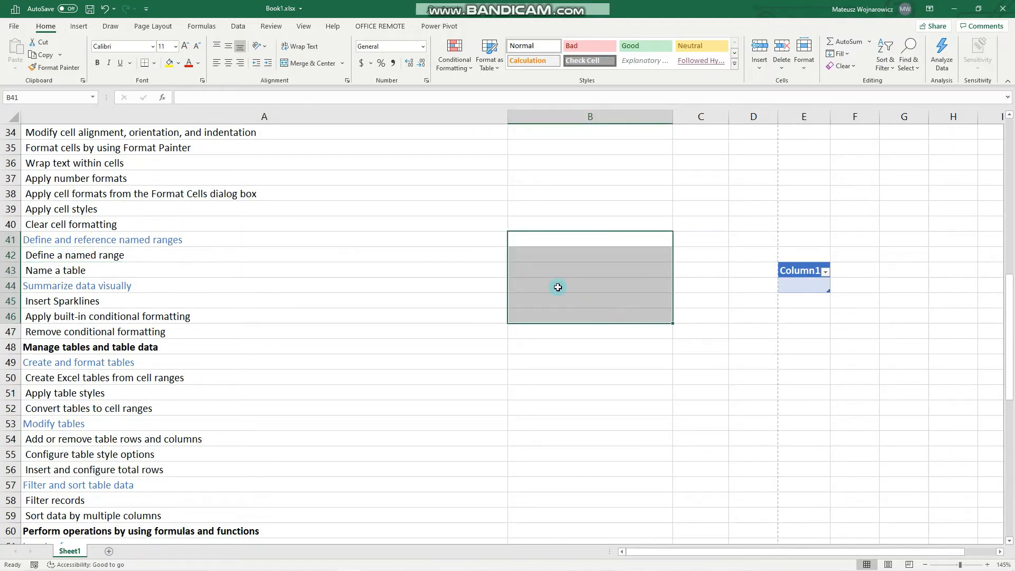
mouse_move(534, 234)
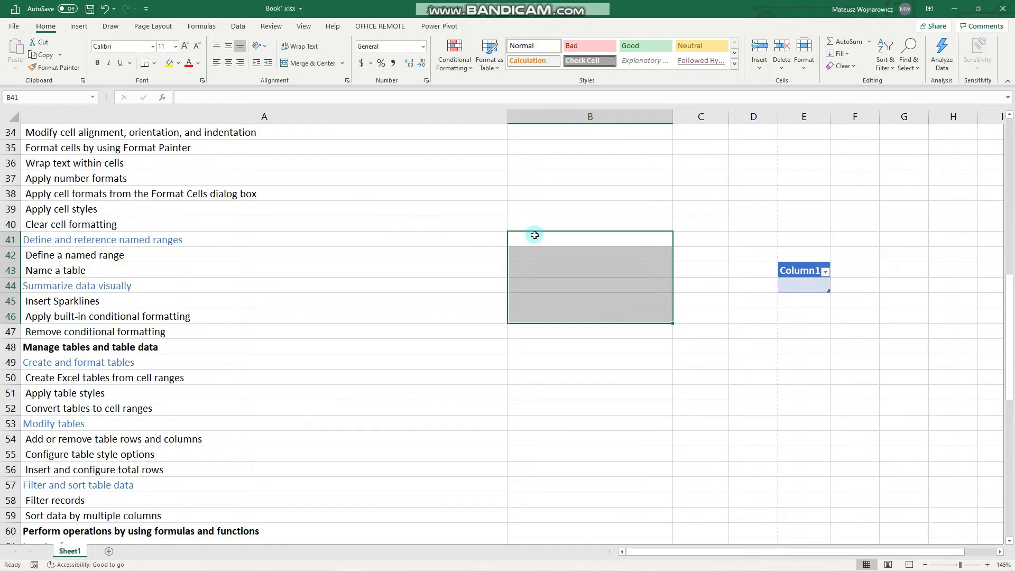
mouse_move(57, 109)
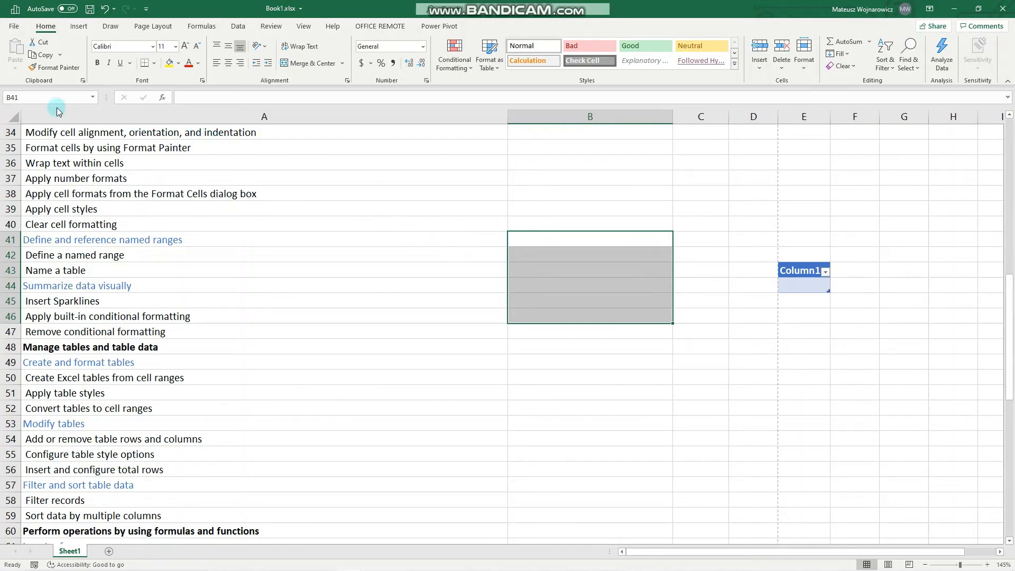
mouse_move(52, 104)
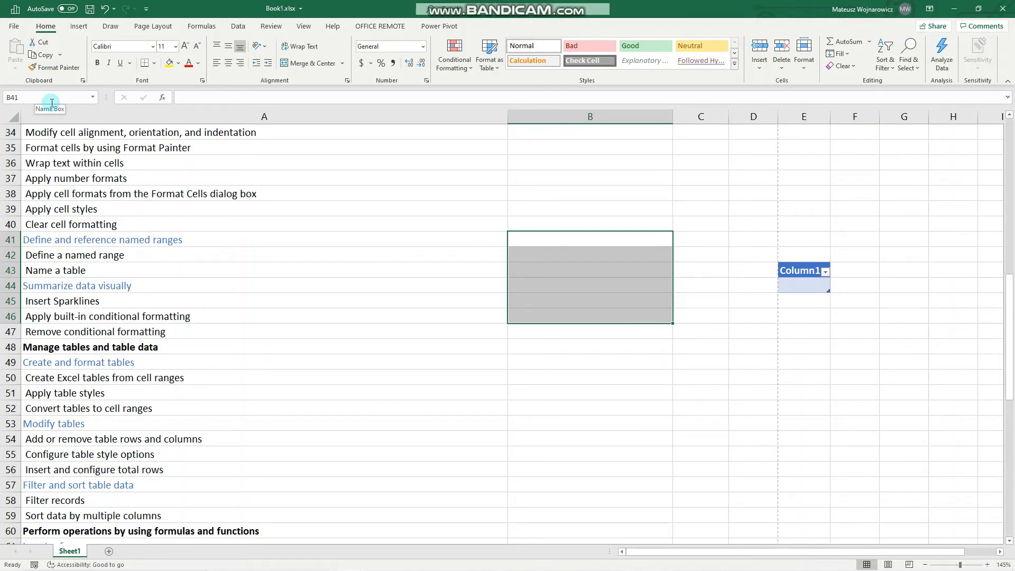
mouse_move(198, 224)
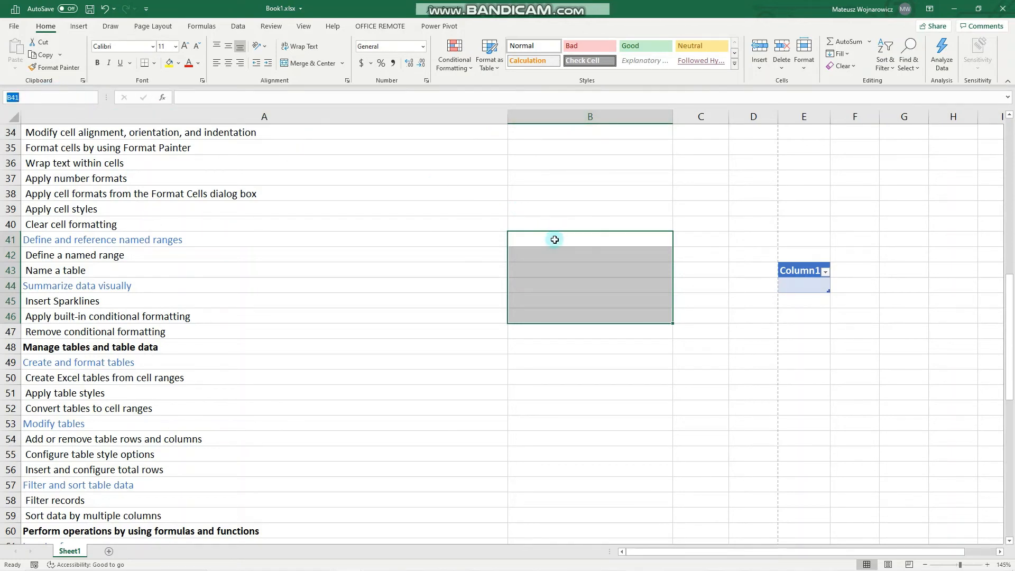
mouse_move(298, 223)
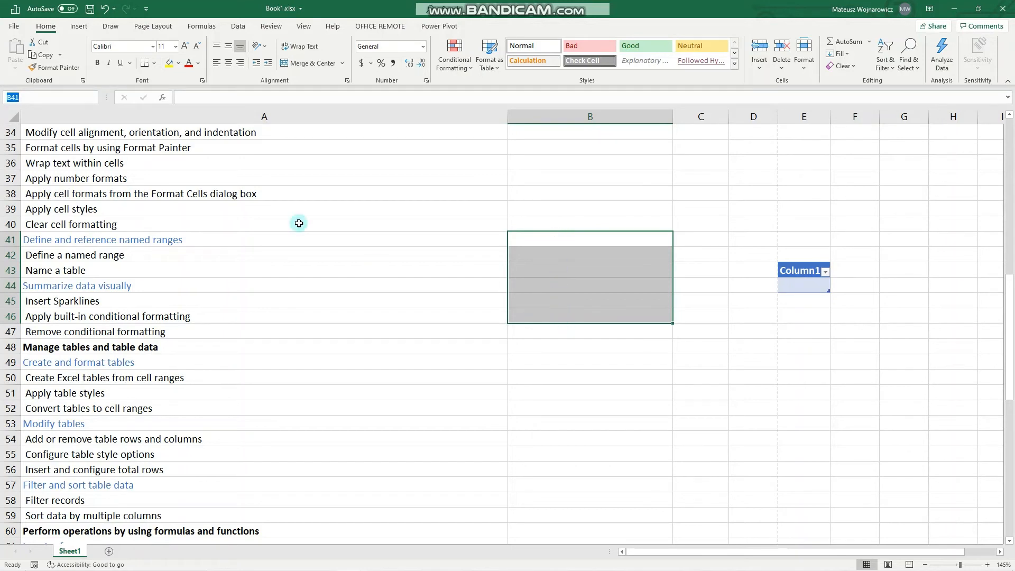
mouse_move(29, 101)
type("Range")
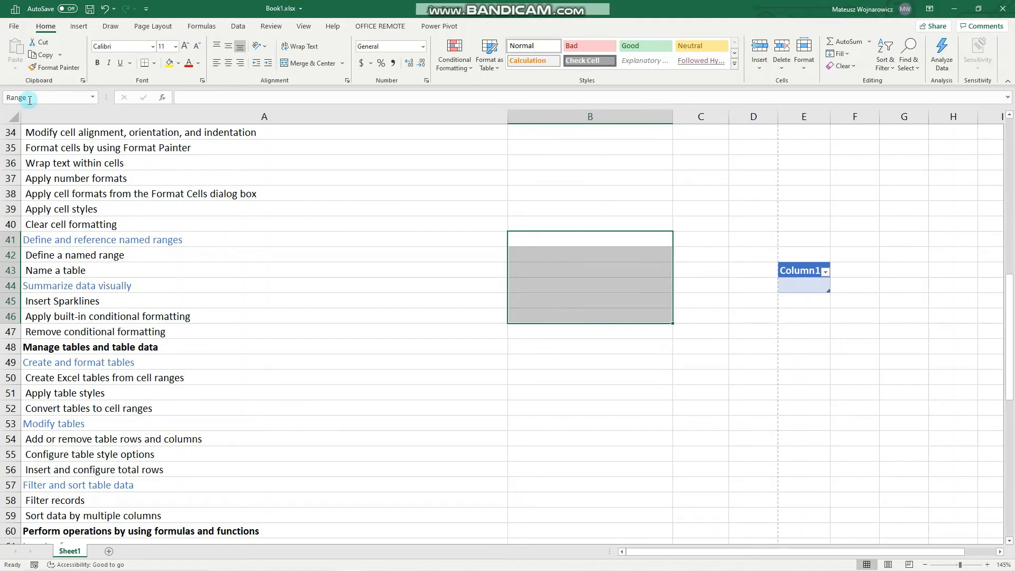
mouse_move(13, 97)
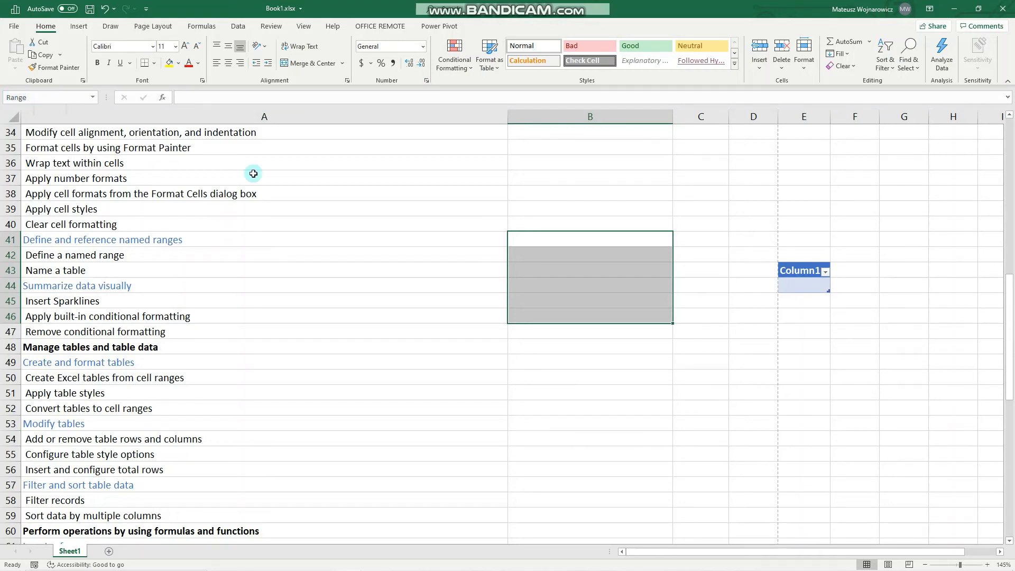
left_click(252, 239)
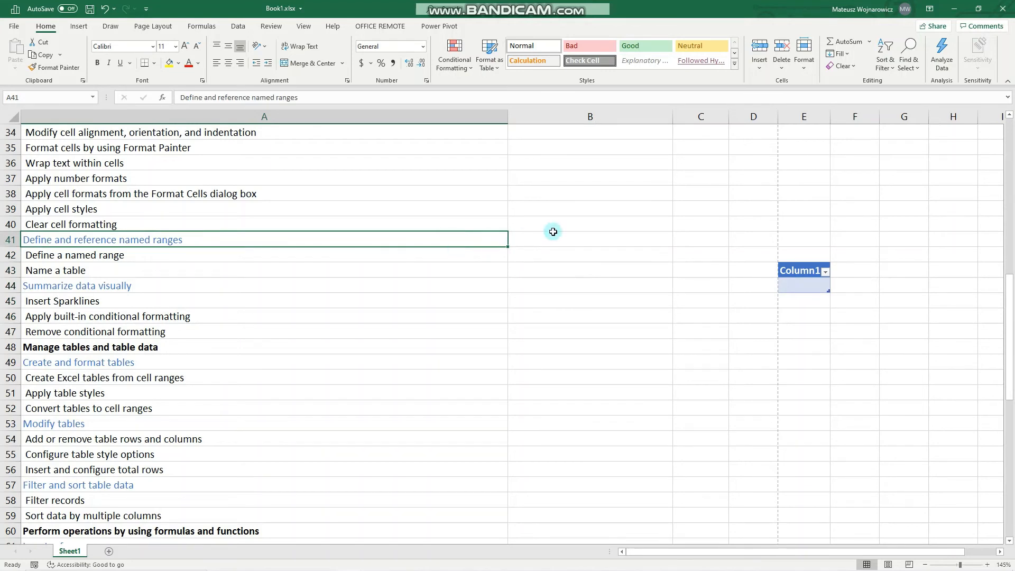
Open the Name Manager to view the Range and Table_Two names.
left_click(589, 239)
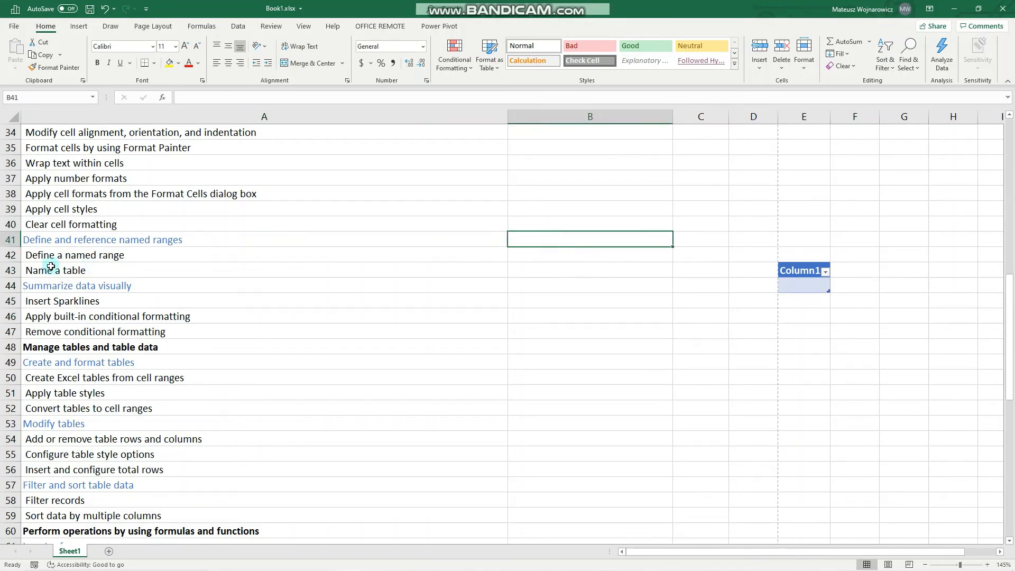
mouse_move(140, 255)
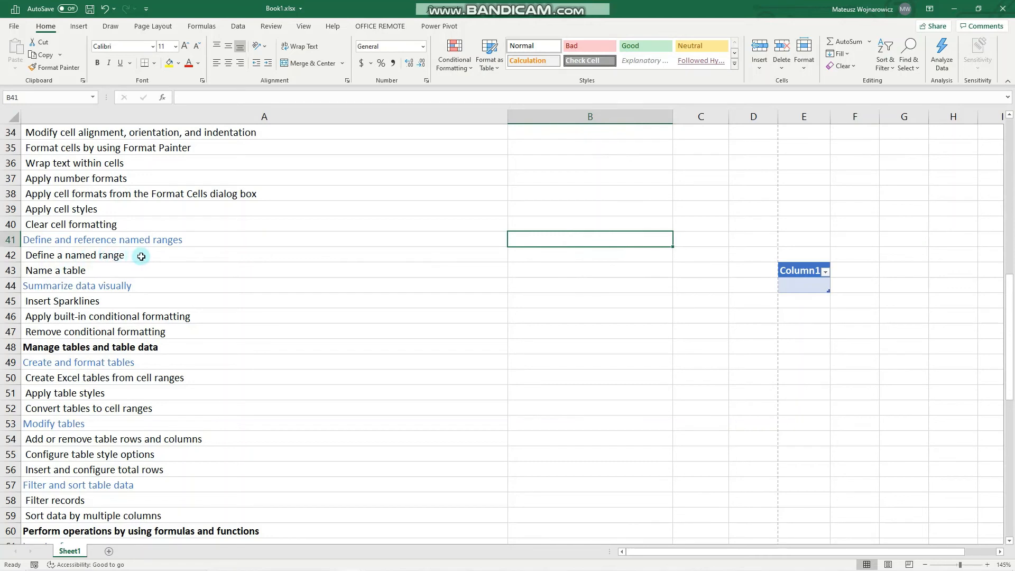
mouse_move(127, 254)
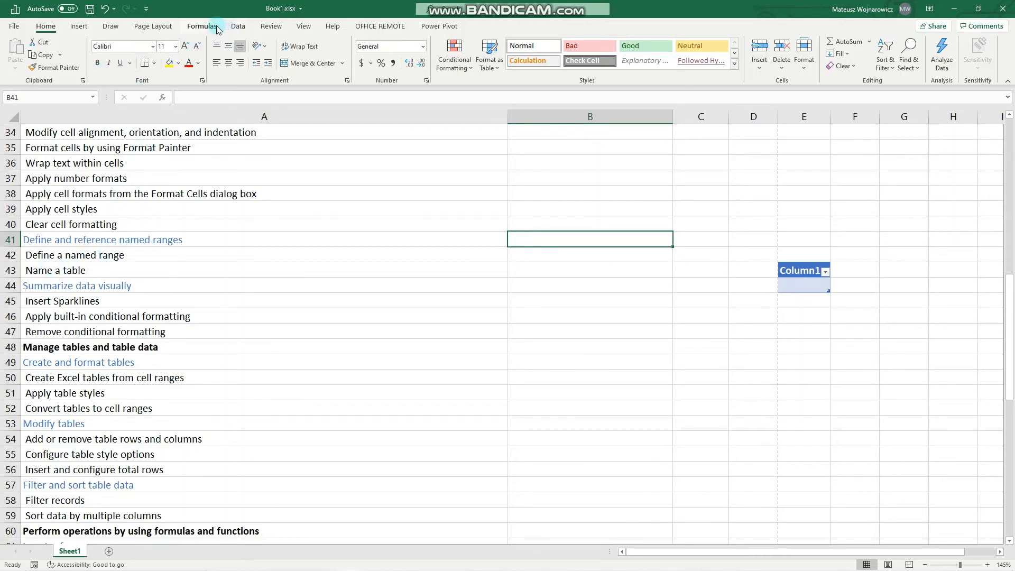
left_click(303, 55)
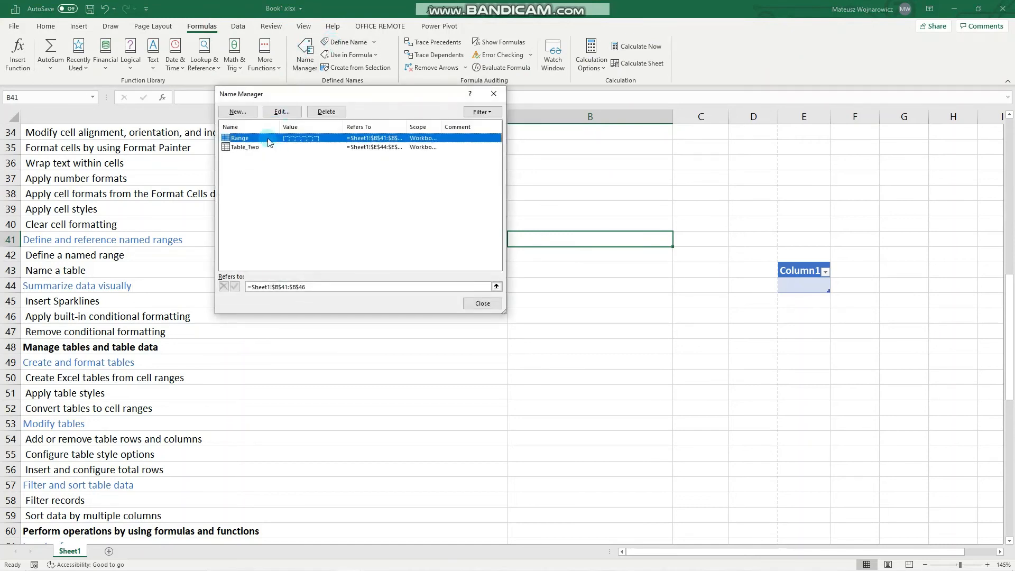
left_click_drag(242, 94, 400, 149)
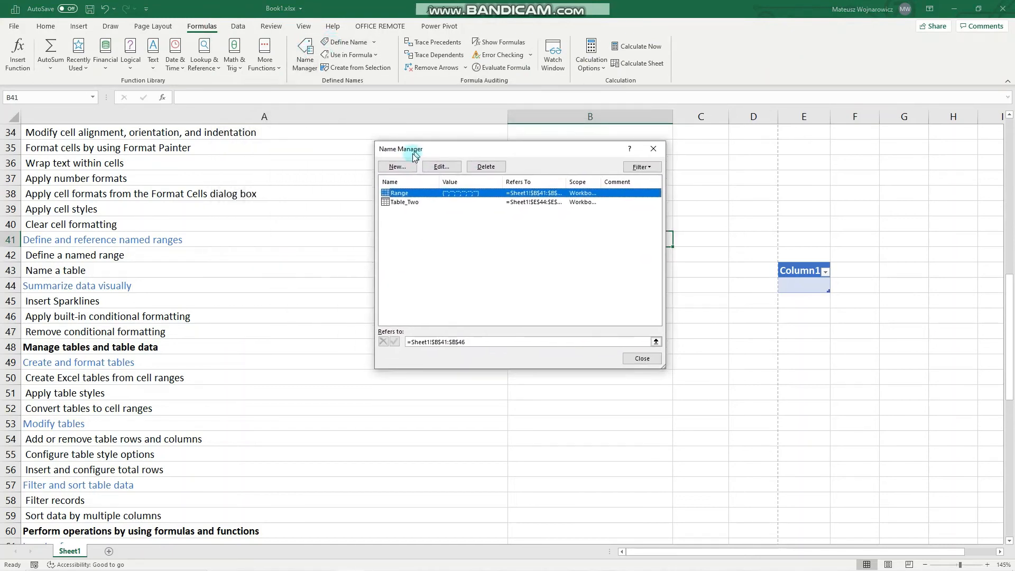
left_click_drag(400, 148, 203, 181)
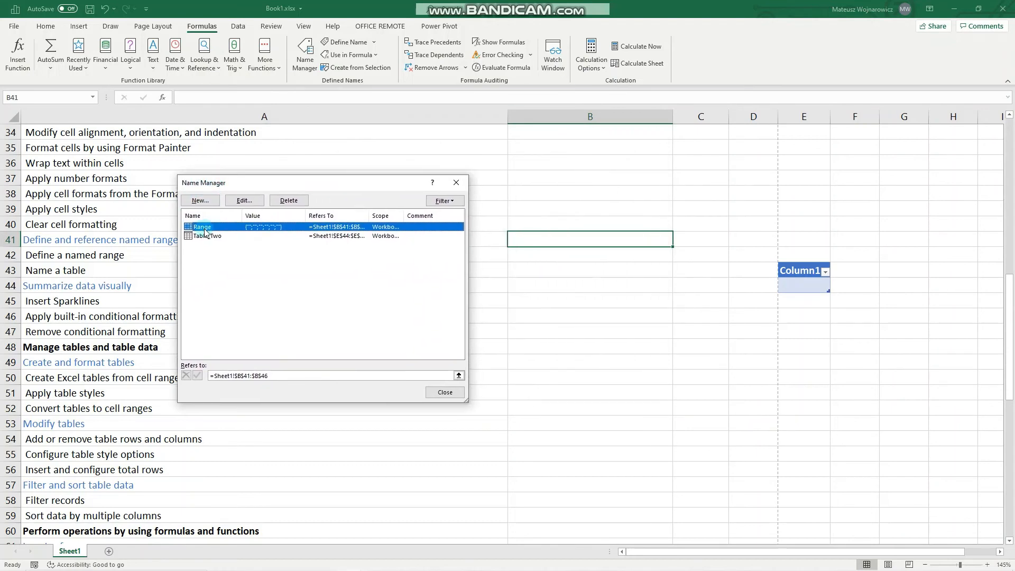
left_click(207, 236)
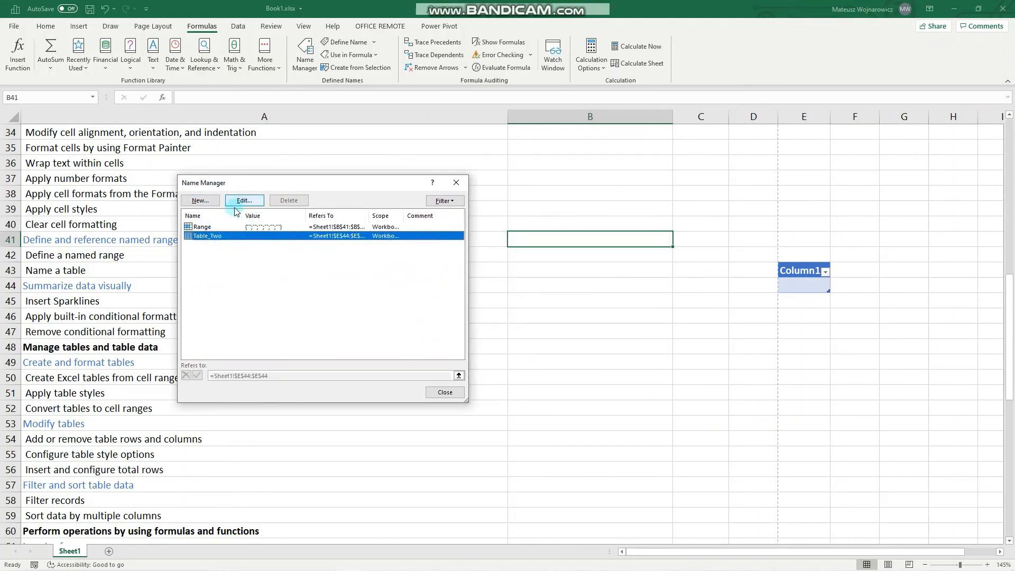
left_click(445, 392)
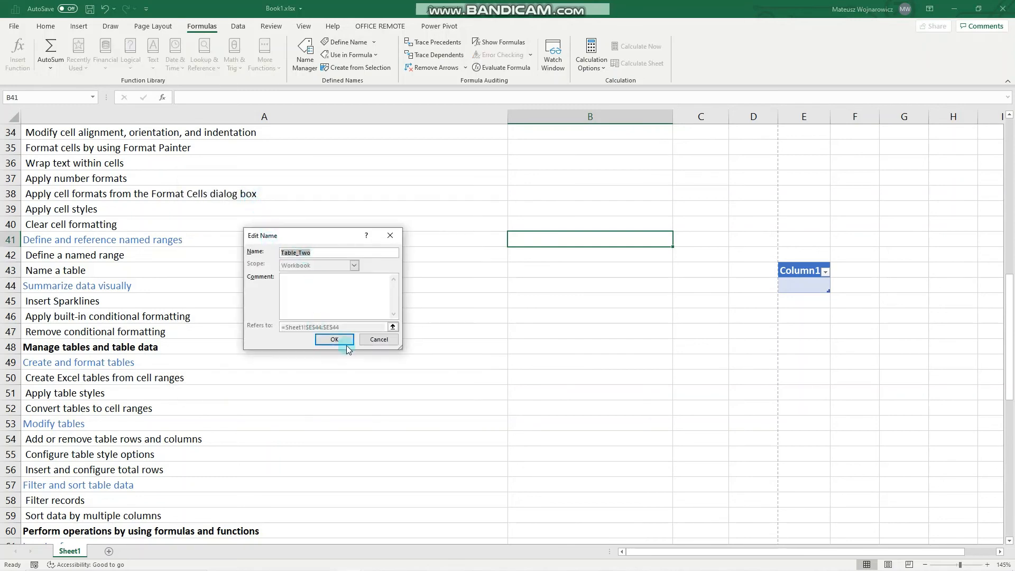
left_click(333, 340)
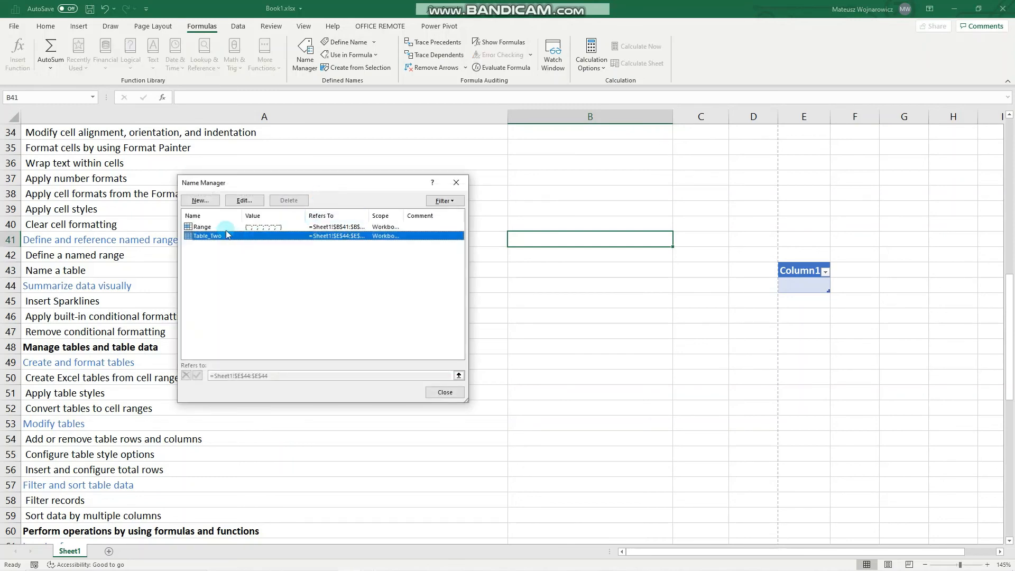
mouse_move(307, 219)
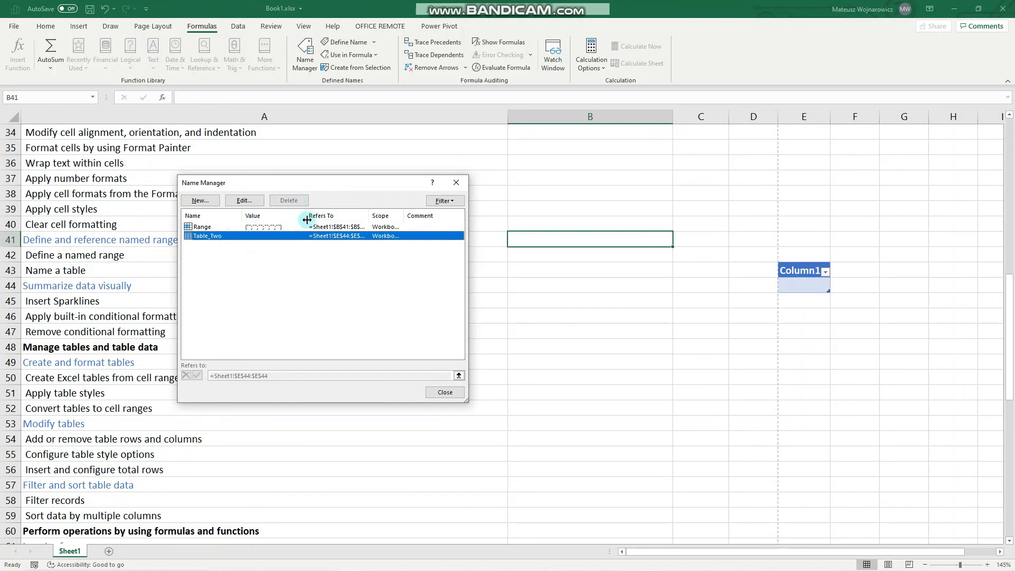